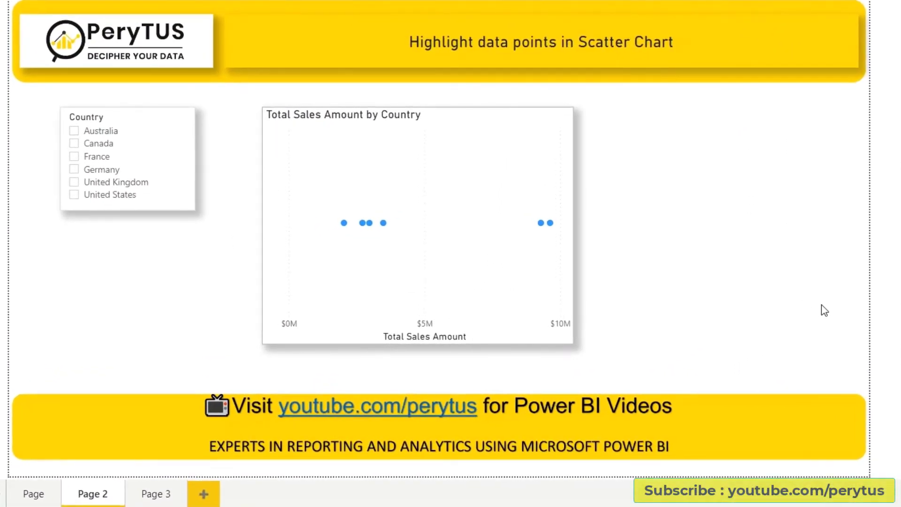
mouse_move(90, 158)
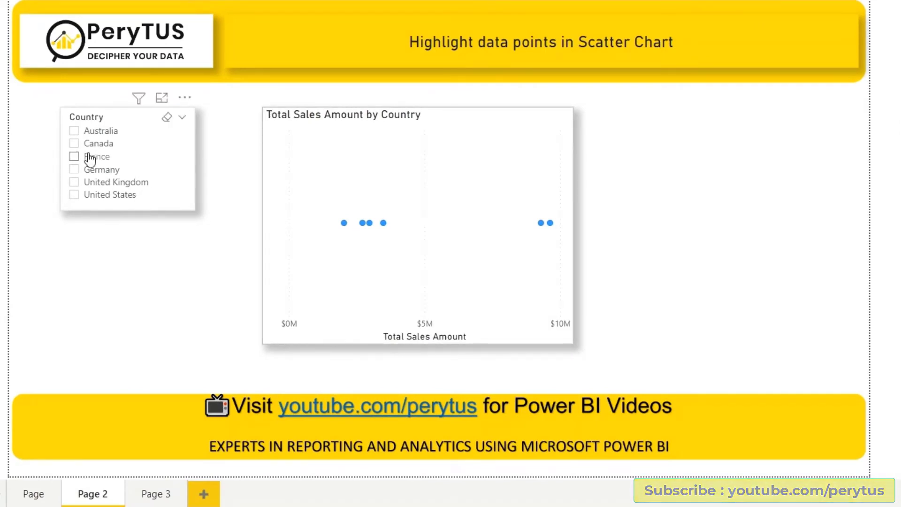
mouse_move(425, 283)
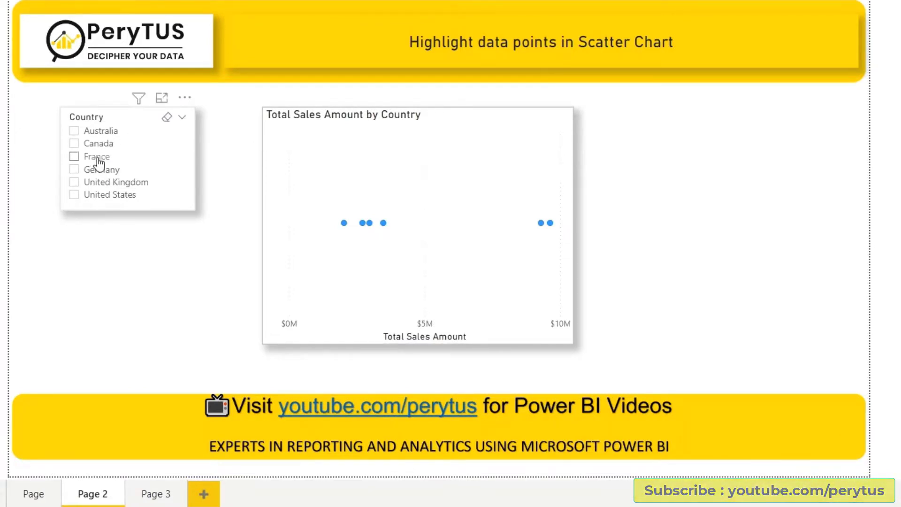
Filter the Country slicer to France so the scatter chart shows one point
left_click(73, 156)
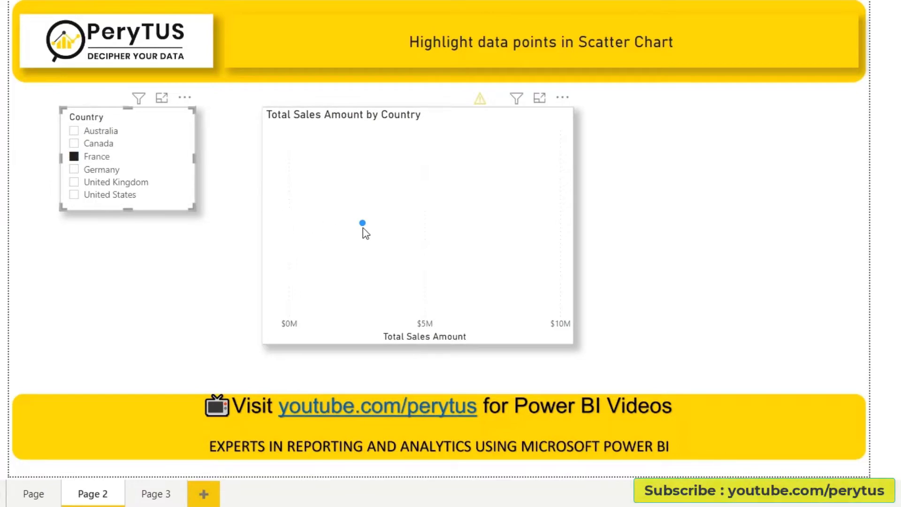
mouse_move(362, 223)
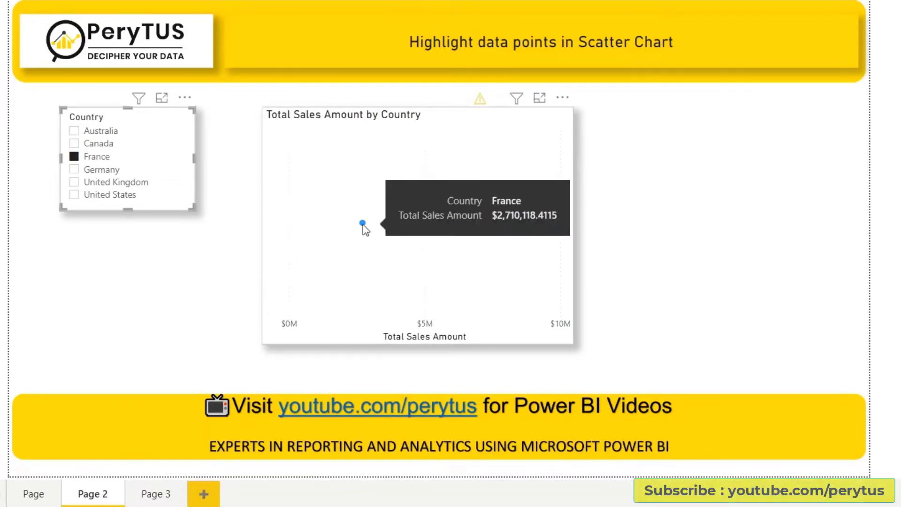
mouse_move(683, 393)
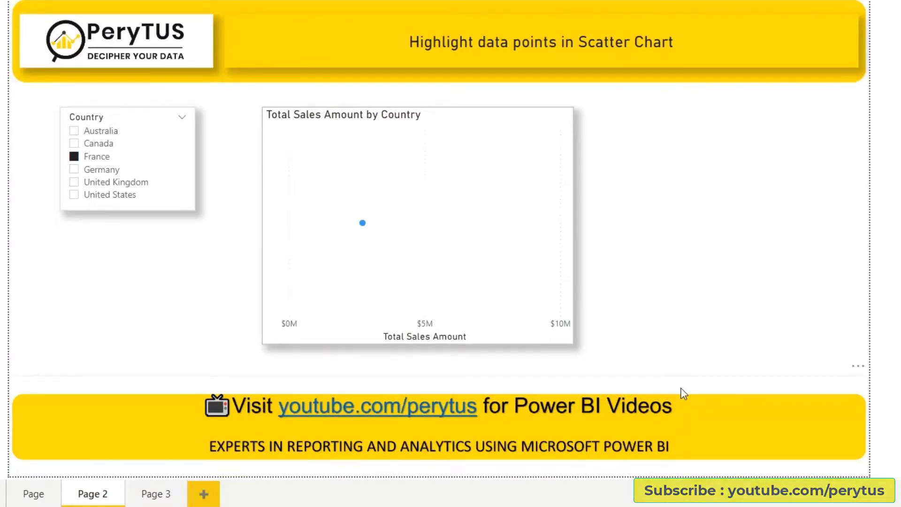
mouse_move(134, 460)
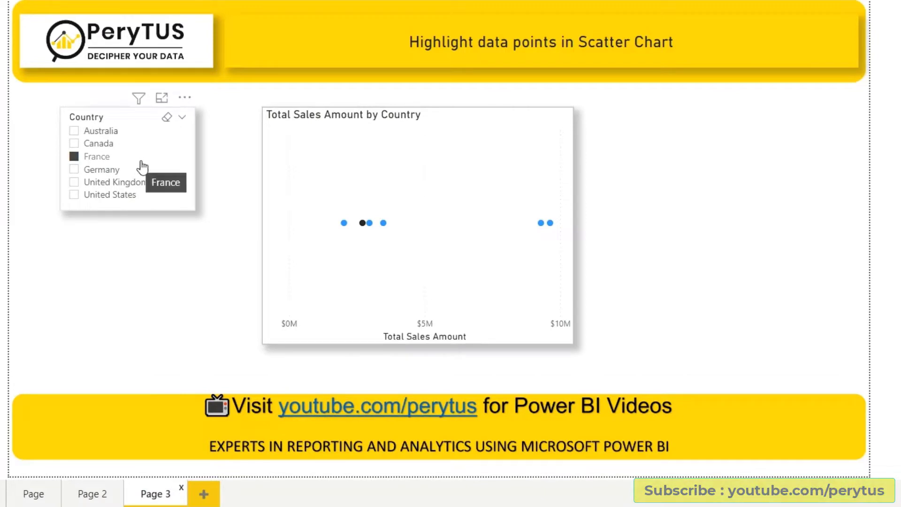
mouse_move(363, 223)
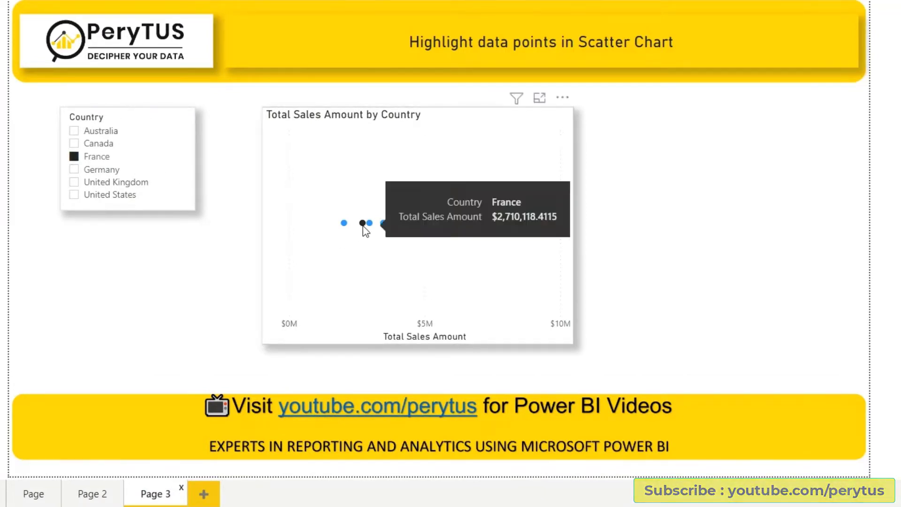
mouse_move(342, 233)
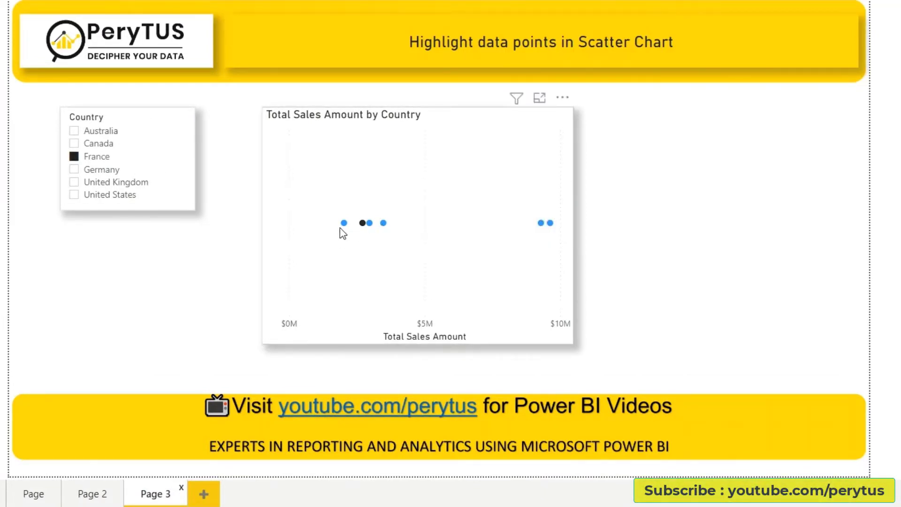
mouse_move(577, 241)
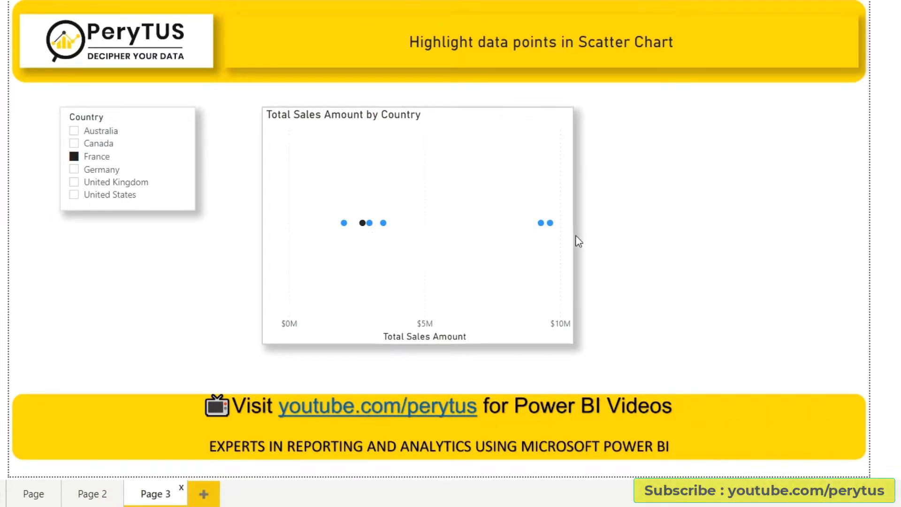
mouse_move(362, 239)
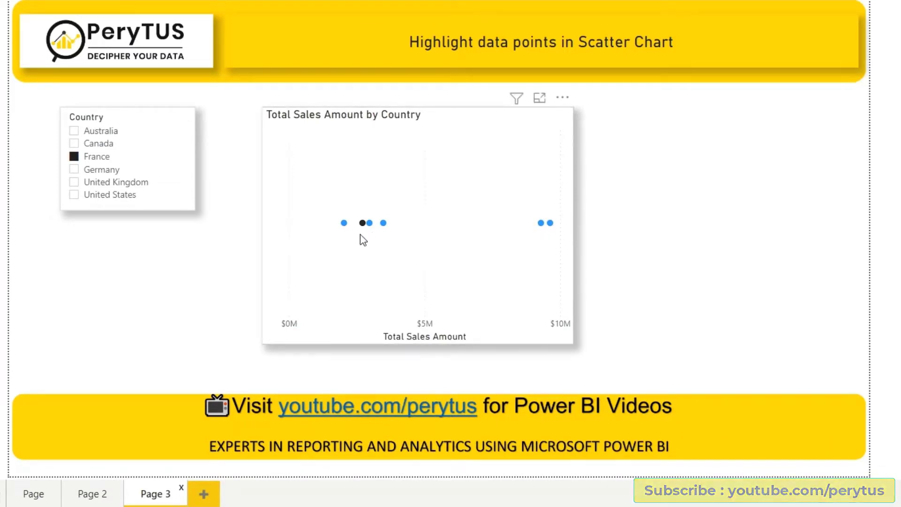
mouse_move(373, 235)
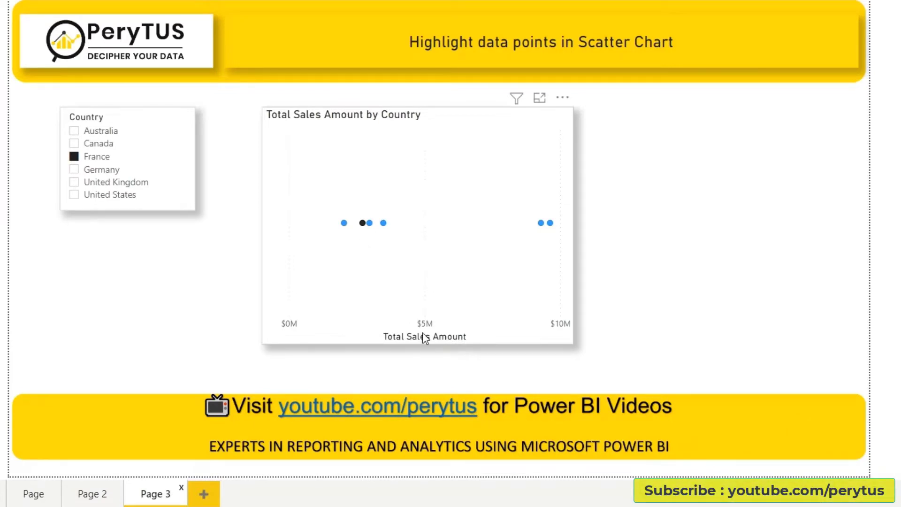
mouse_move(367, 239)
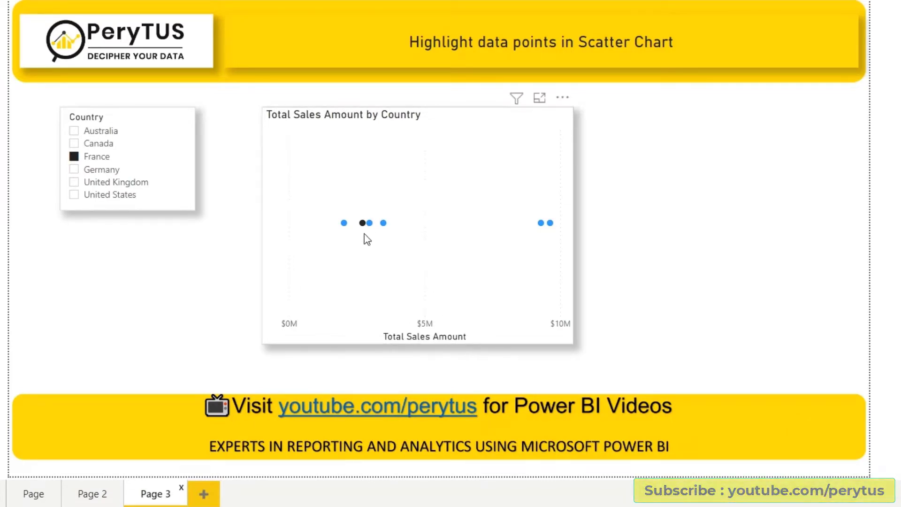
mouse_move(837, 375)
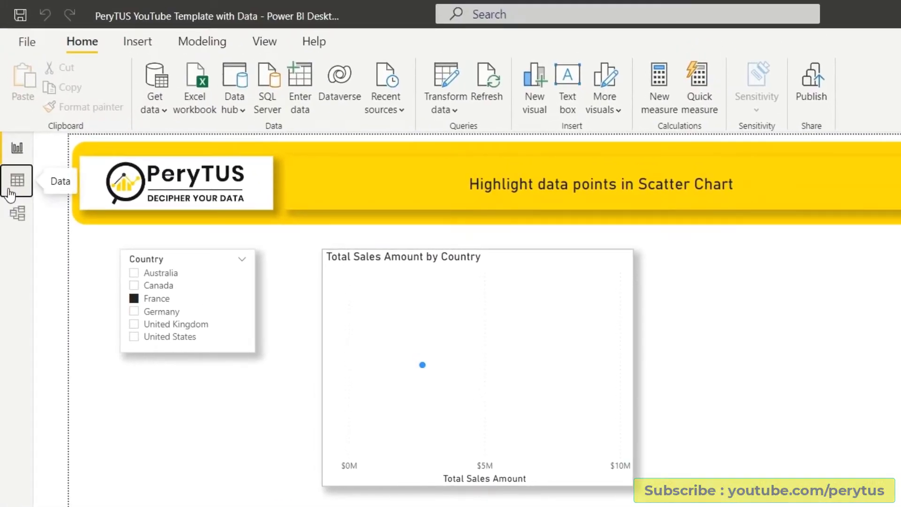
Create calculated table selected_table_country = ALL(Geography[Country]) in Data view and commit it
left_click(17, 181)
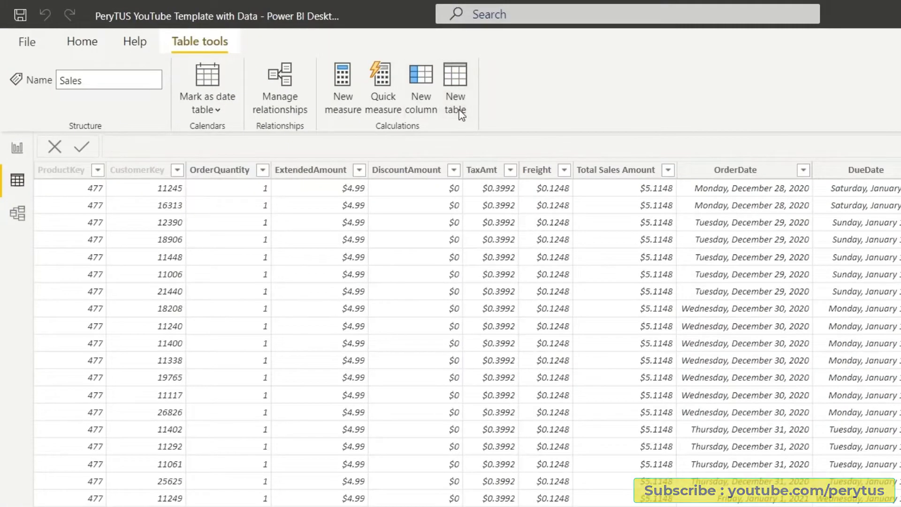
left_click(454, 87)
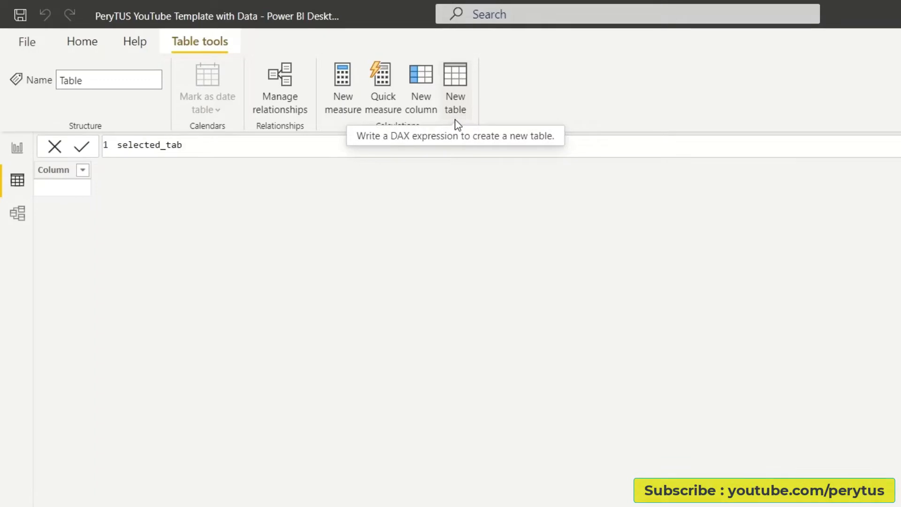
type("_table_country = ALL(")
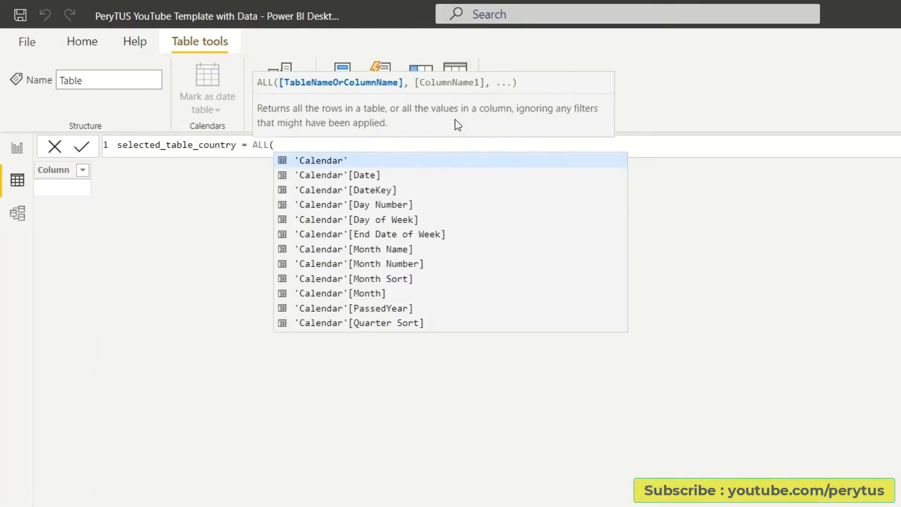
type("Geography[Country])")
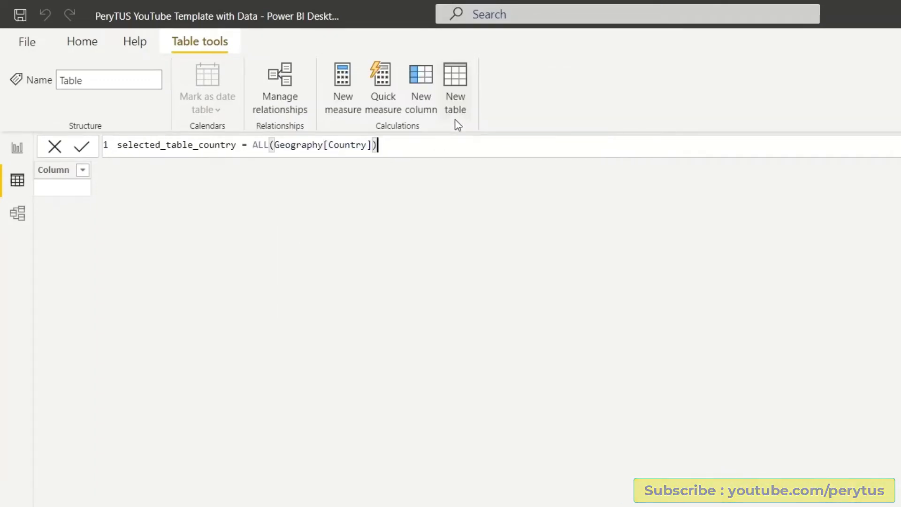
left_click(17, 147)
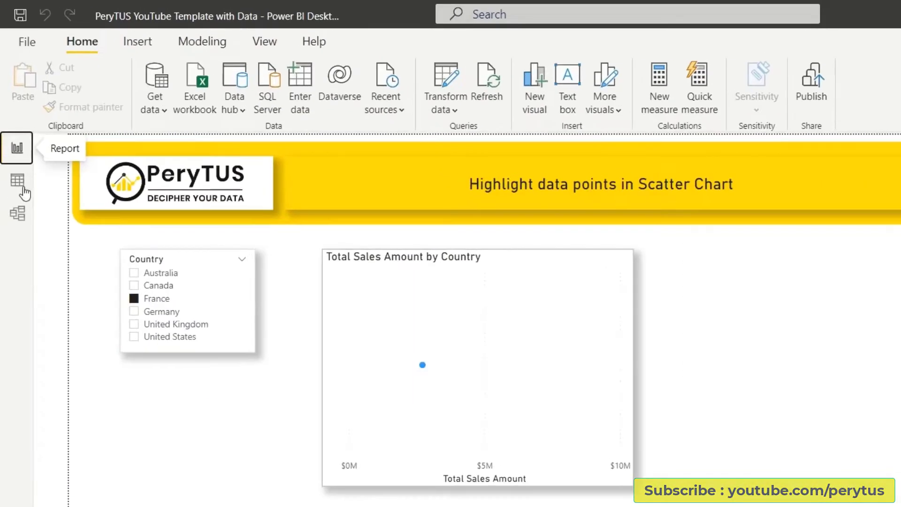
Check in Model view that selected_table_country stands unrelated to the other tables
left_click(17, 215)
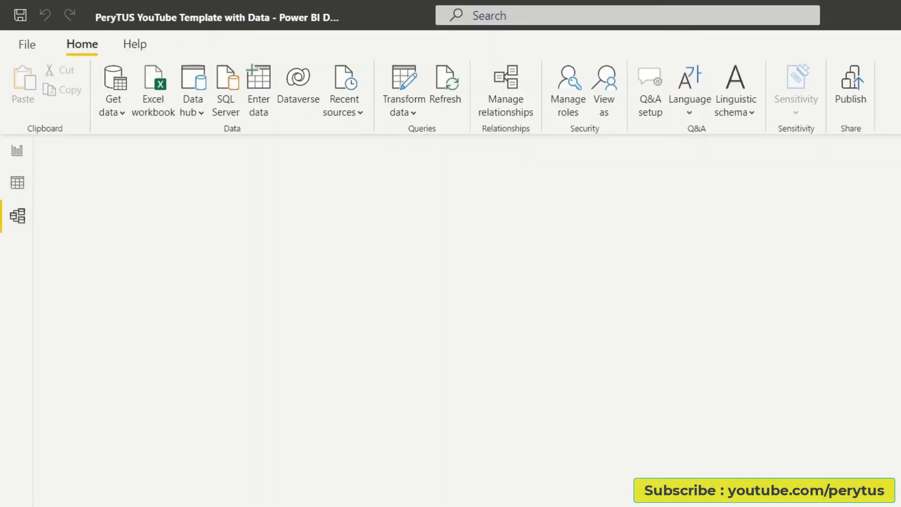
left_click(16, 216)
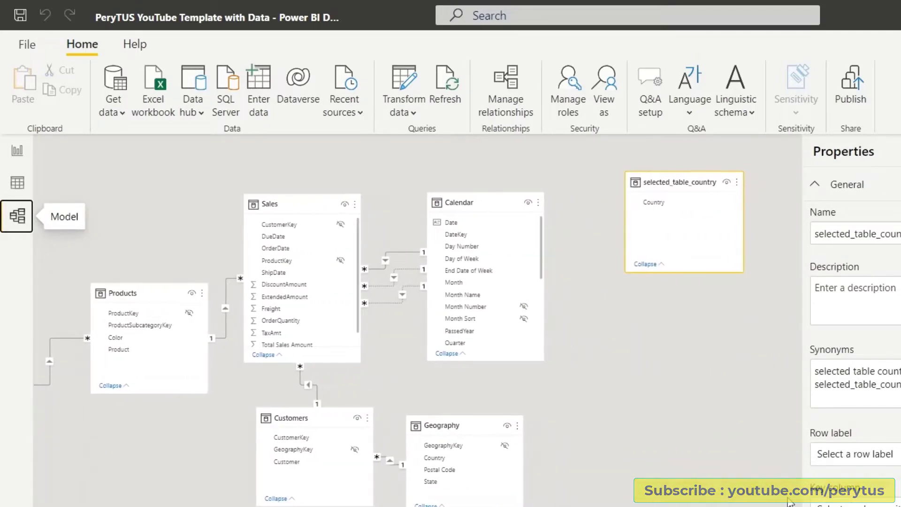
left_click(17, 146)
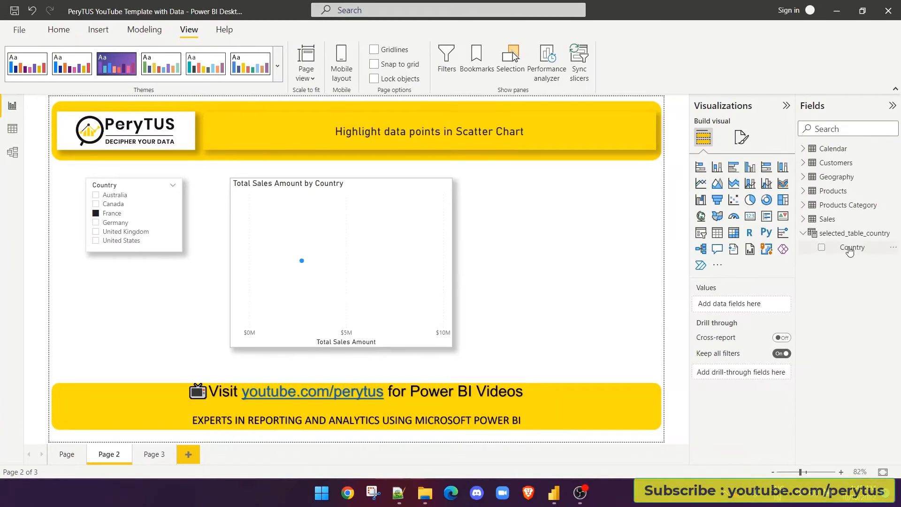
mouse_move(853, 247)
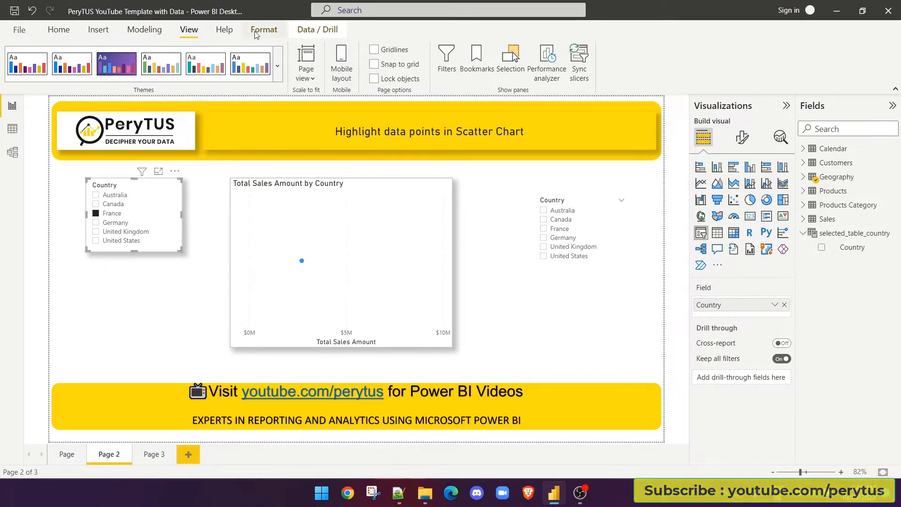
Turn on Edit interactions from the Format ribbon
left_click(263, 29)
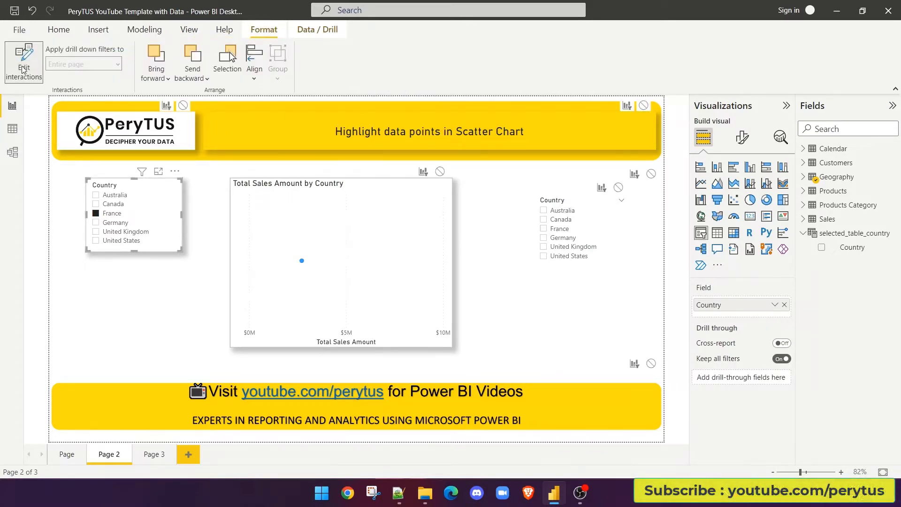
mouse_move(440, 173)
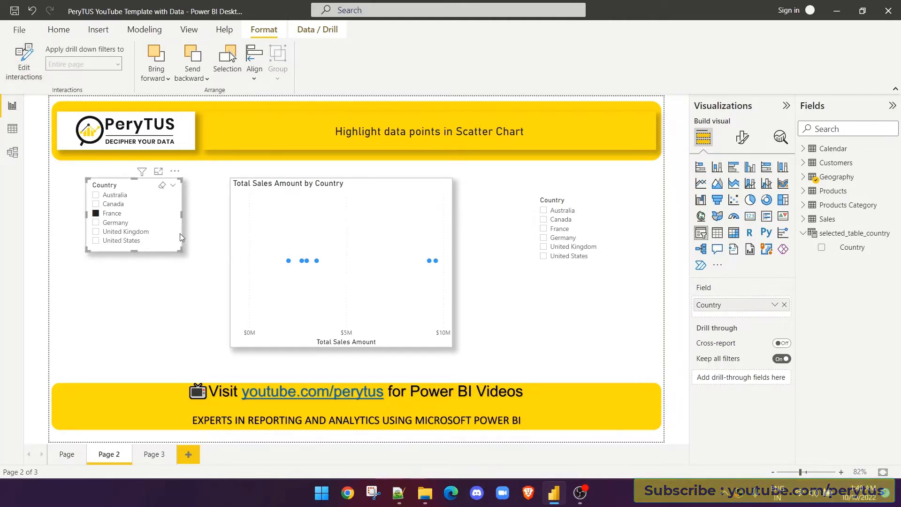
mouse_move(179, 240)
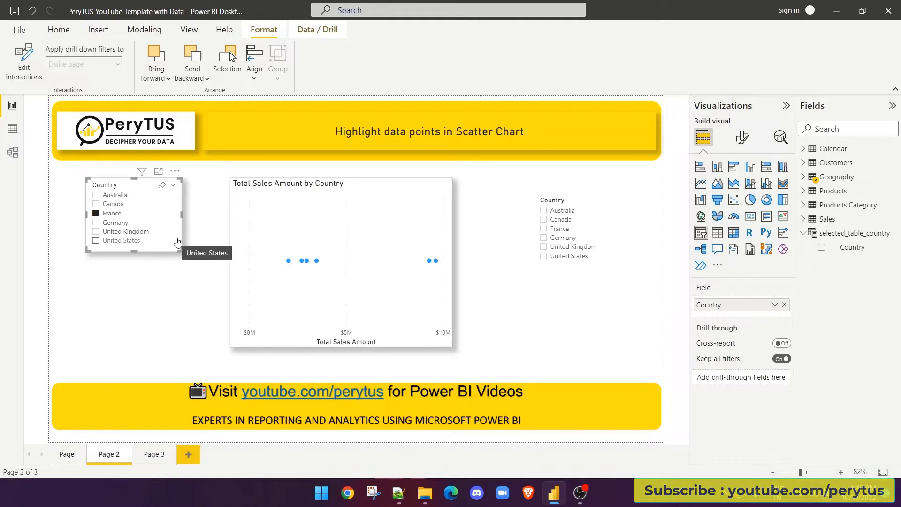
mouse_move(188, 29)
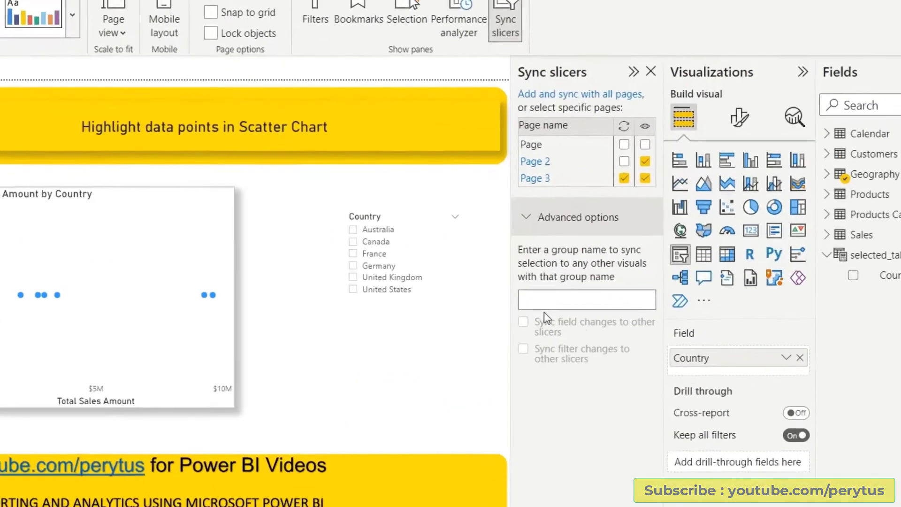
Put both Country slicers in the sync group 'syncing' via Sync slicers advanced options
type("s")
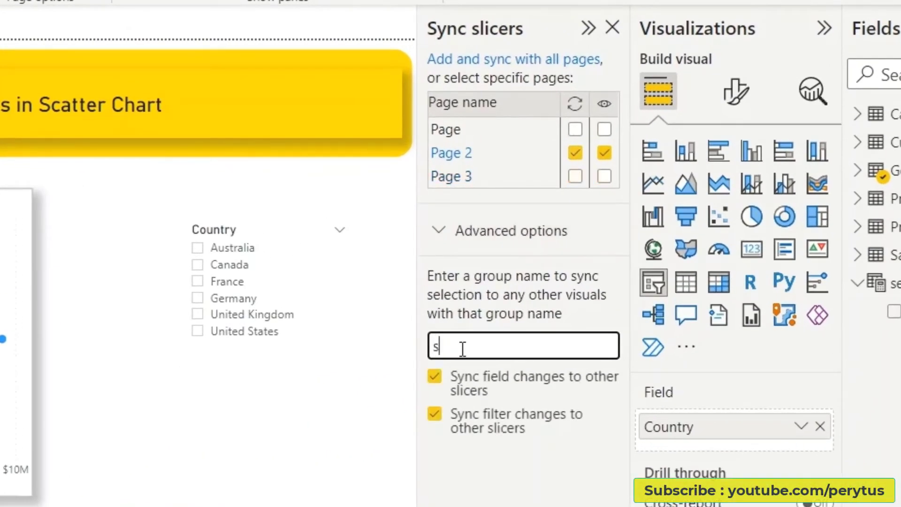
type("ync")
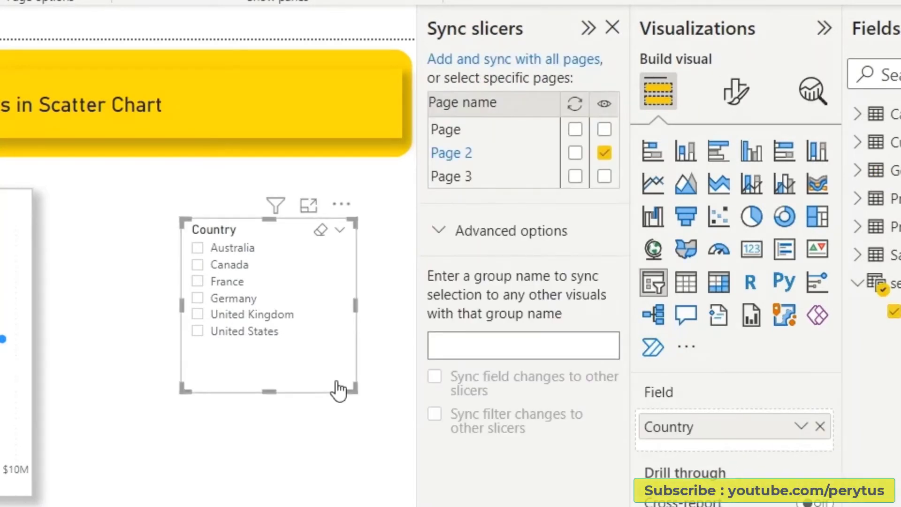
left_click(523, 345)
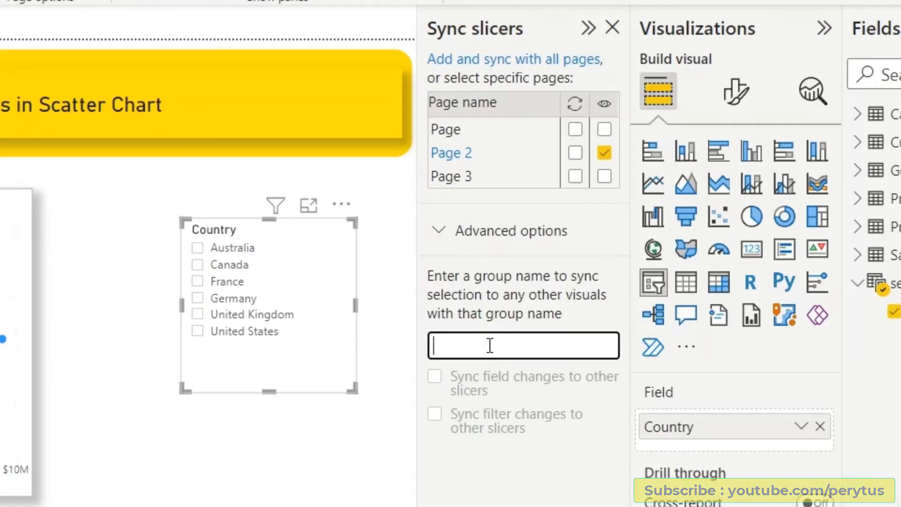
type("syncing")
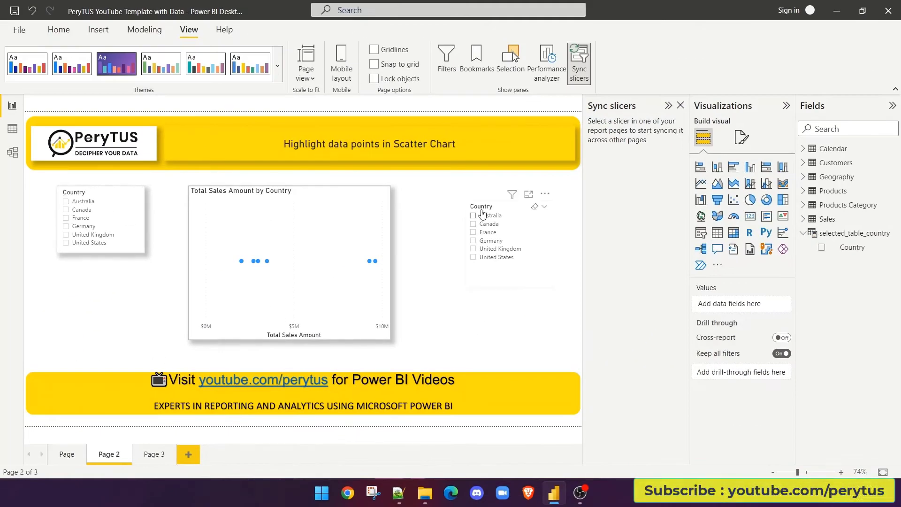
left_click(100, 219)
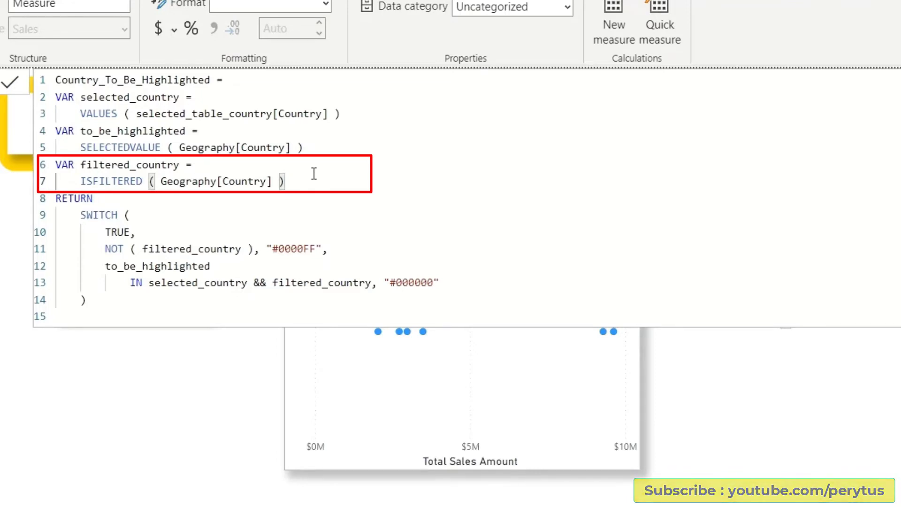
mouse_move(294, 222)
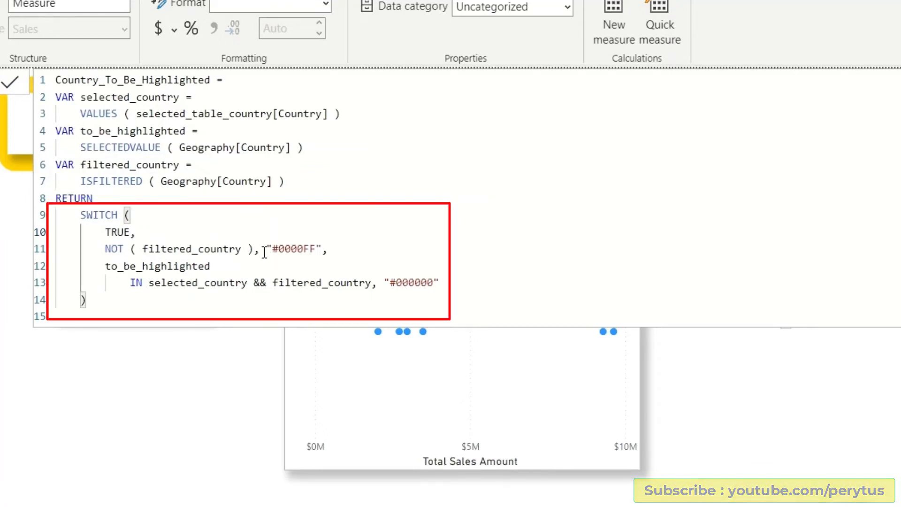
mouse_move(292, 295)
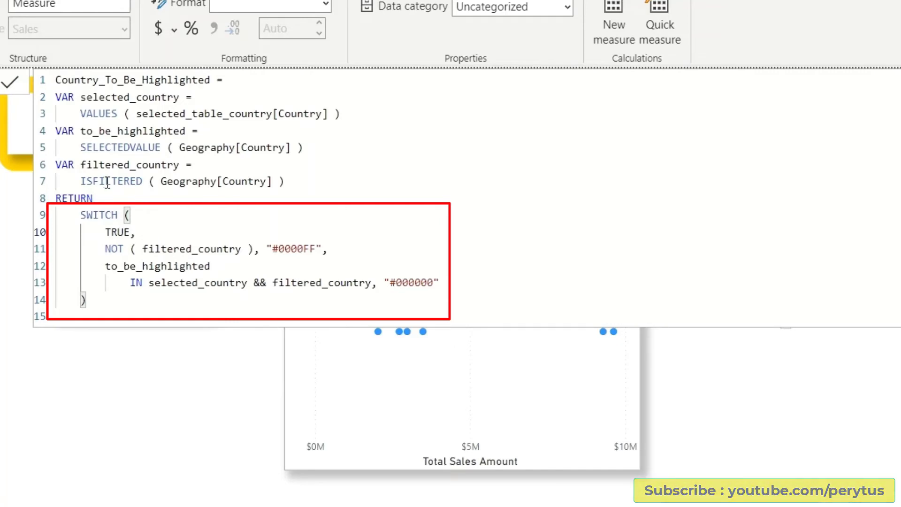
mouse_move(303, 178)
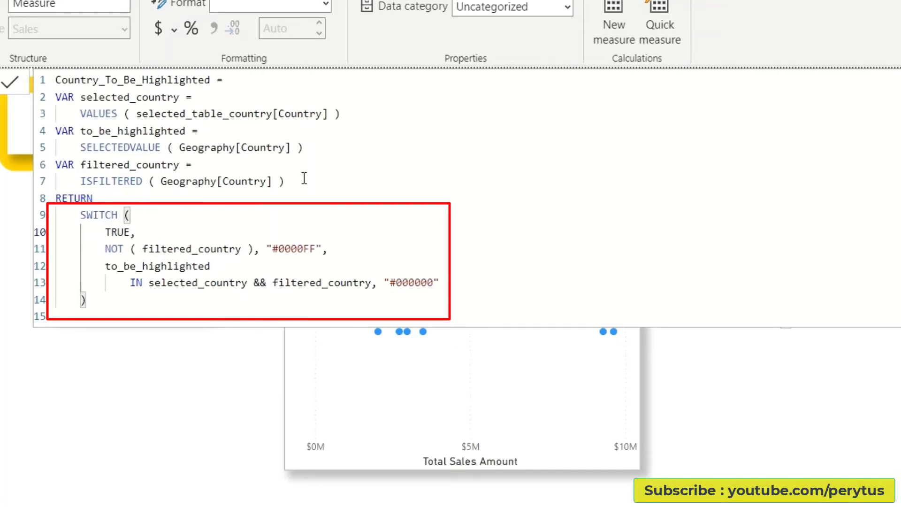
mouse_move(158, 232)
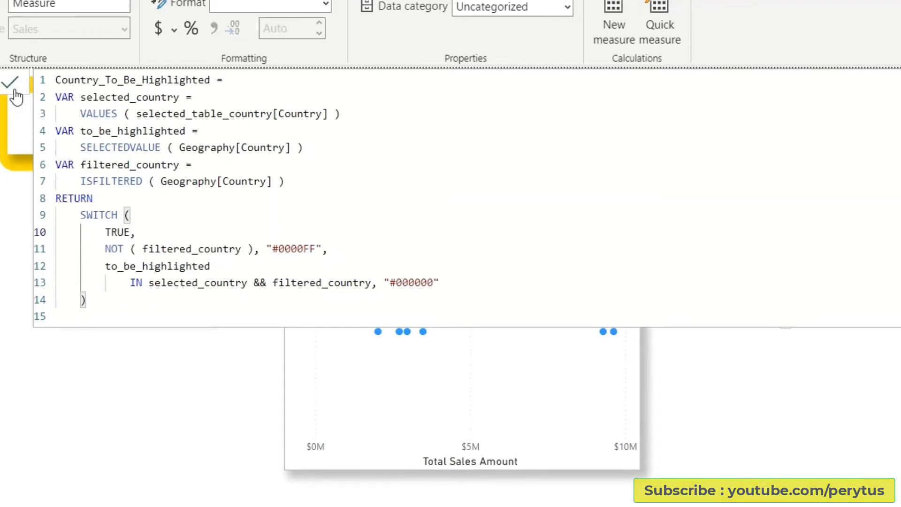
Commit the Country_To_Be_Highlighted measure and show the Selection pane to hide the second slicer
left_click(9, 79)
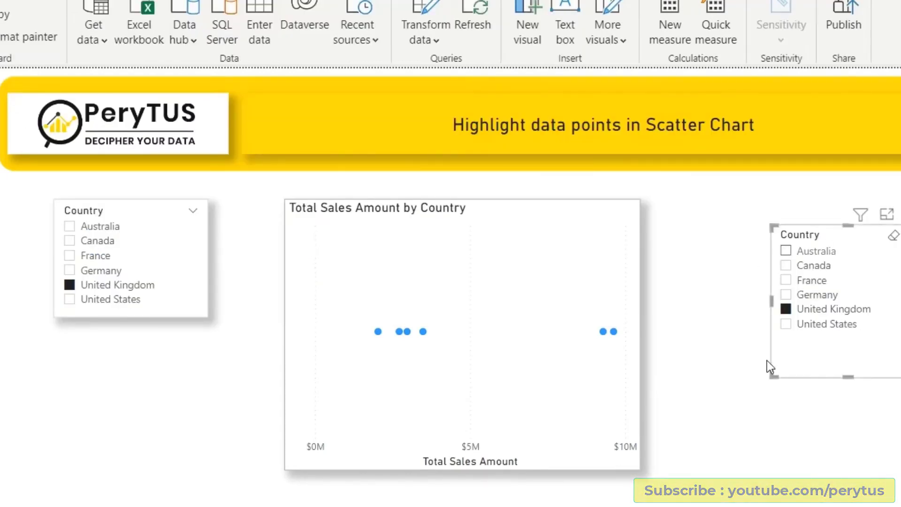
mouse_move(774, 300)
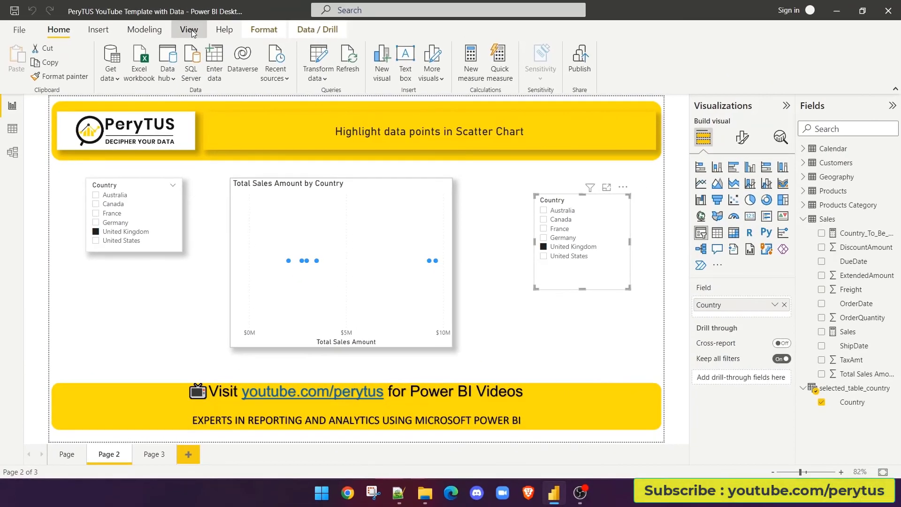
left_click(189, 29)
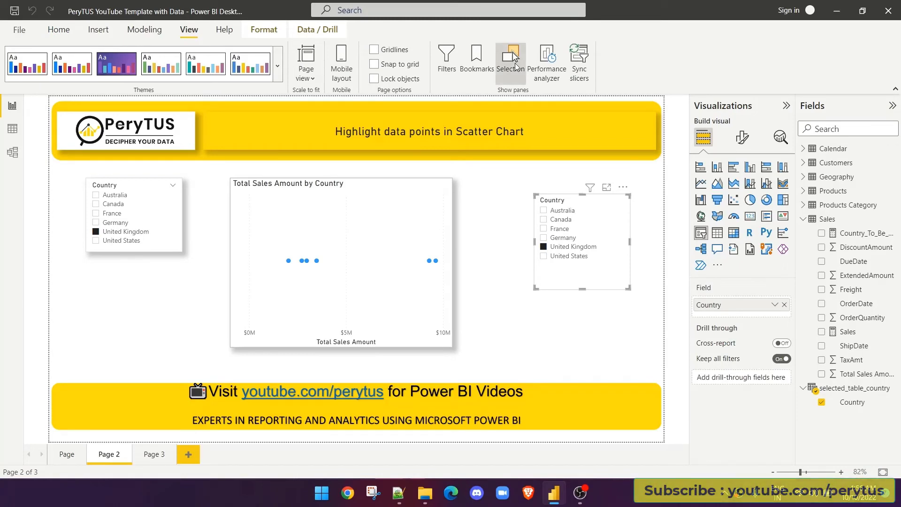
left_click(511, 59)
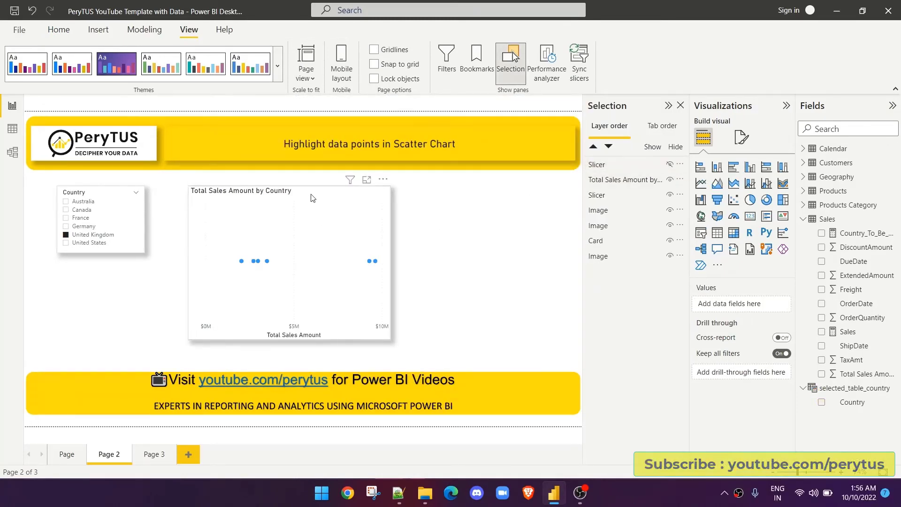
Colour the scatter markers by field value Country_To_Be_Highlighted and apply it
left_click(311, 259)
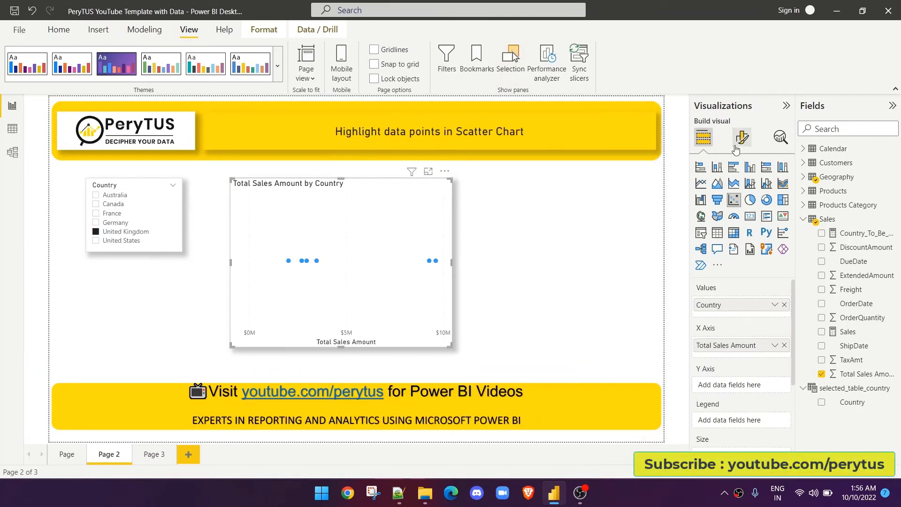
left_click(742, 137)
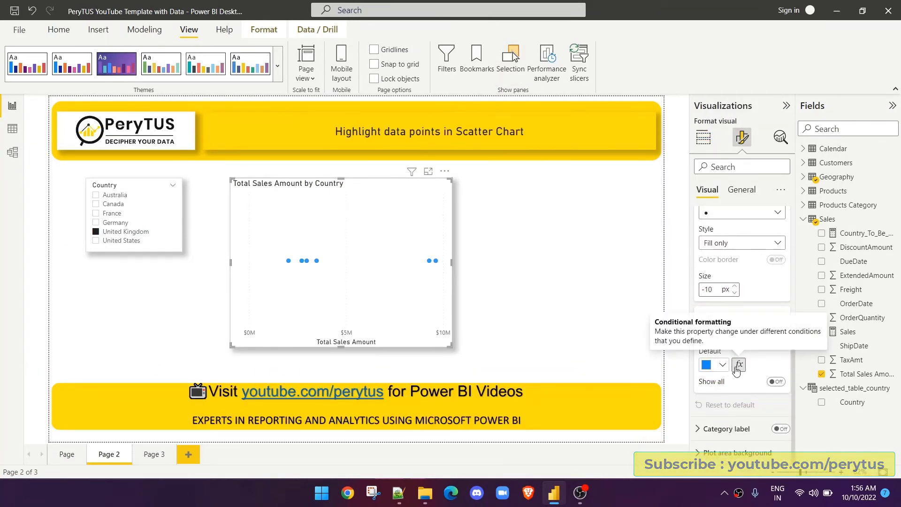
left_click(739, 365)
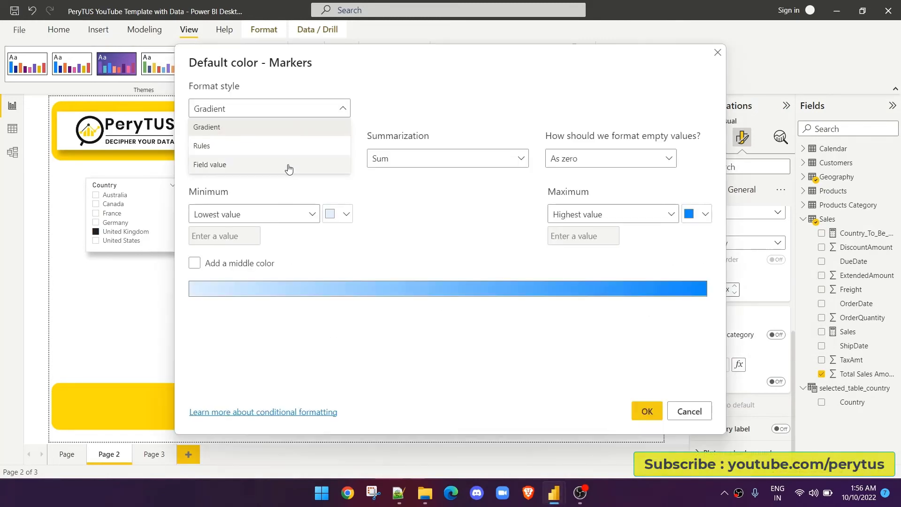
left_click(211, 166)
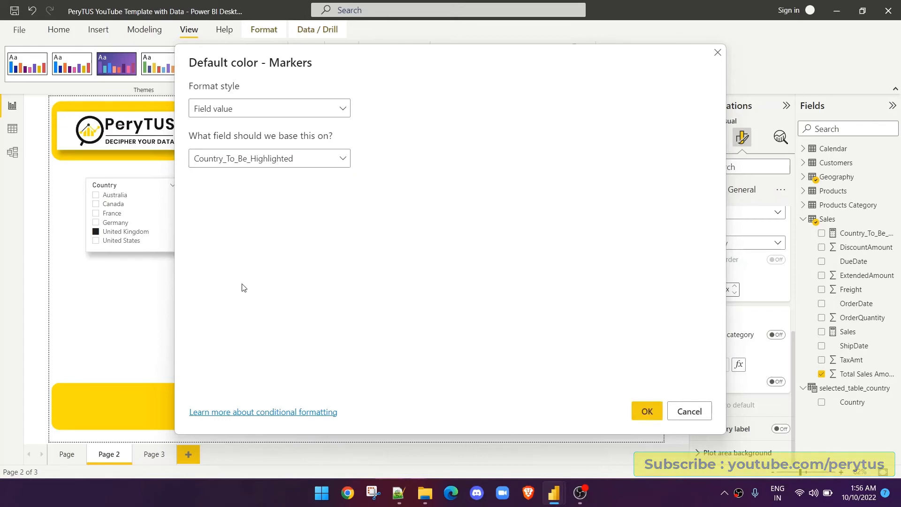
left_click(646, 412)
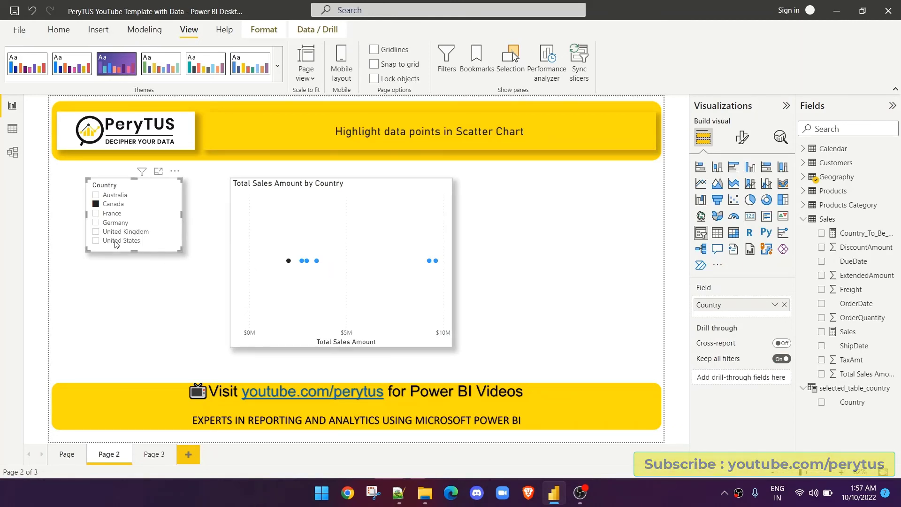
Select United Kingdom then Germany in the slicer to confirm each point turns black
left_click(96, 231)
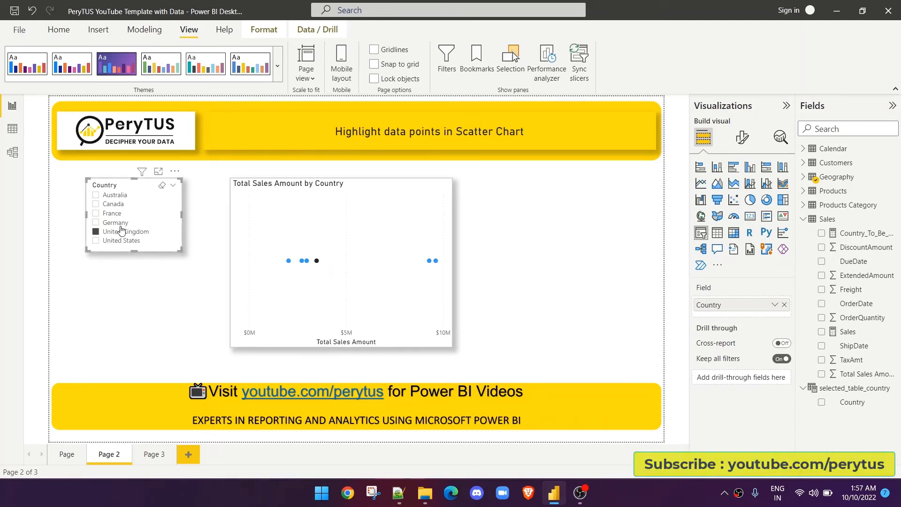
left_click(115, 222)
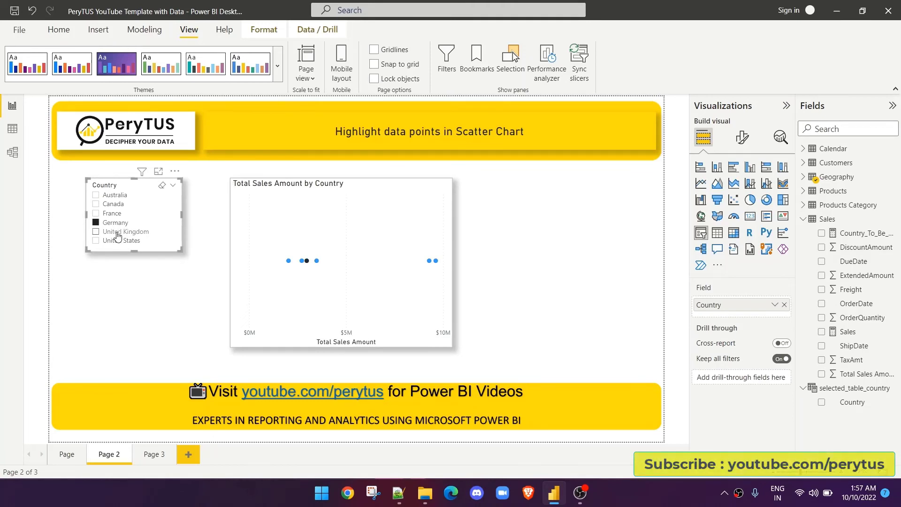